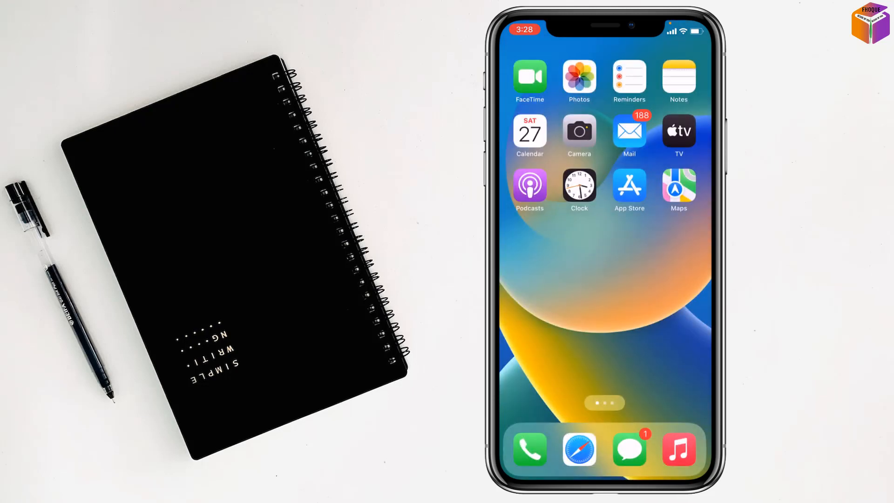
Step: Launch Mail from the home screen to show the Gmail and iCloud mailboxes
{"action": "left_click", "coordinate": [630, 132]}
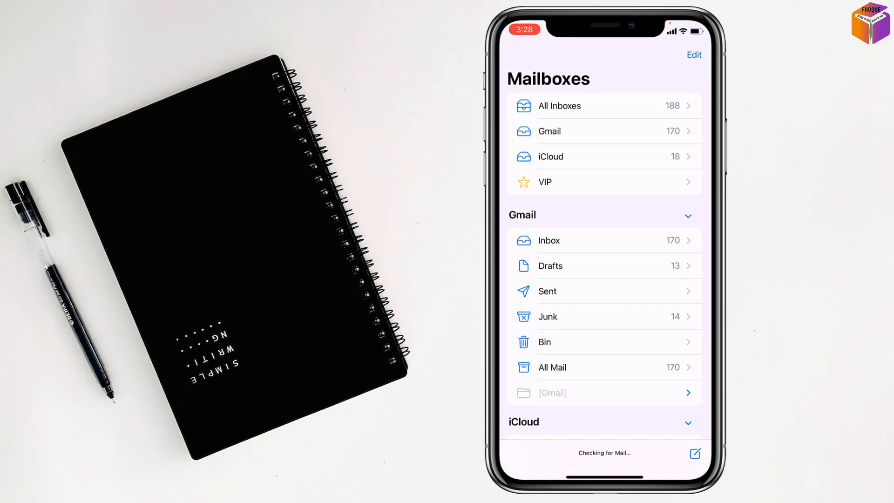
{"action": "left_click", "coordinate": [695, 453]}
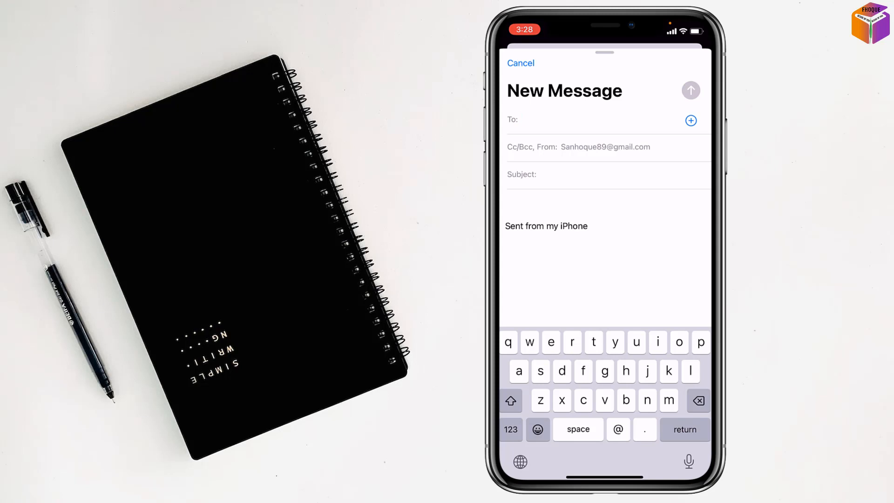
{"action": "left_click", "coordinate": [541, 119]}
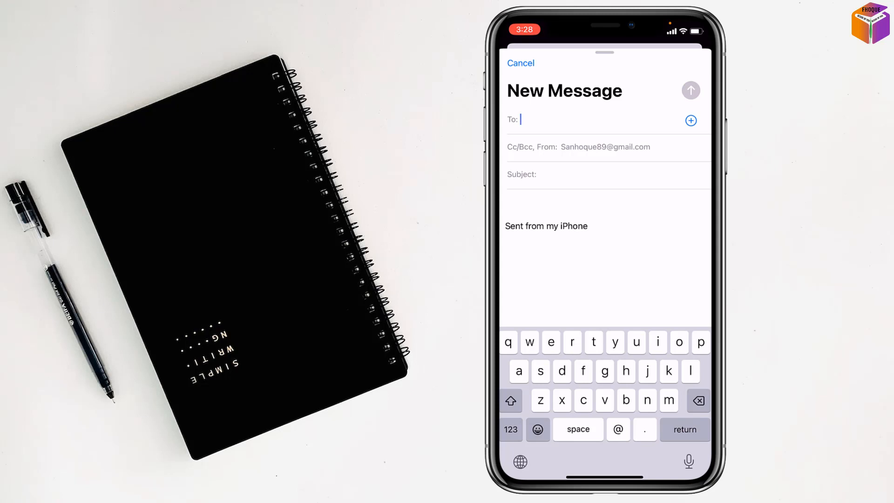
{"action": "type", "text": "test@gmail.com"}
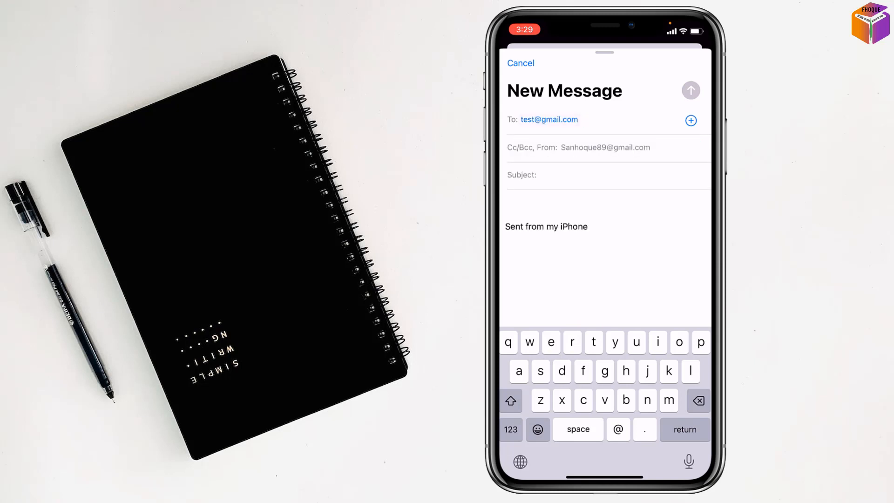
{"action": "type", "text": "Hi"}
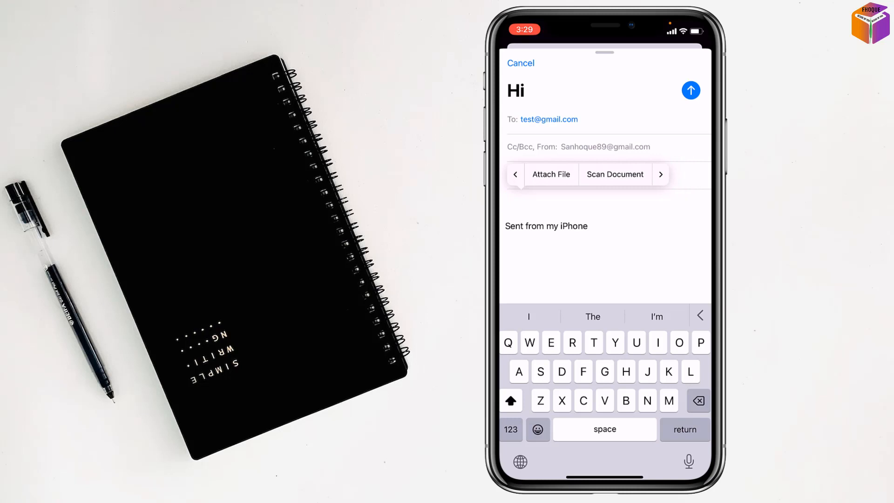
Step: Attach Odt File.docx to the 'Hi' email, send it, and view it in Sent
{"action": "left_click", "coordinate": [551, 174]}
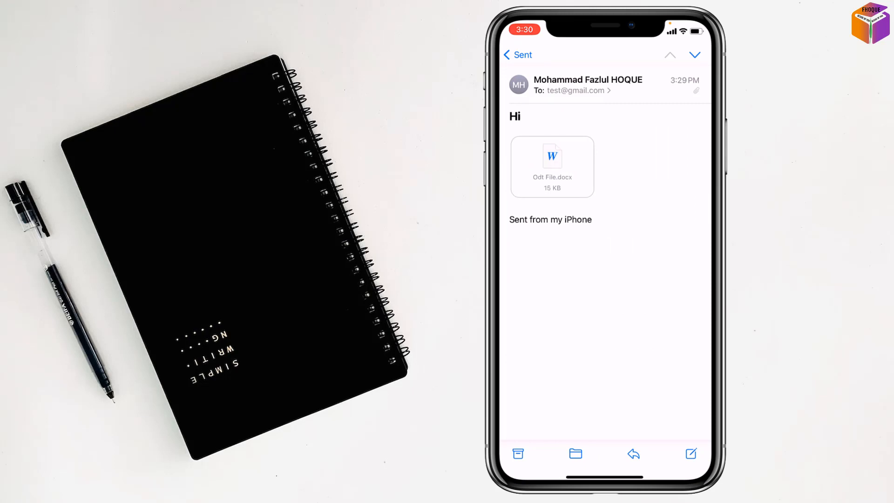
Step: Preview the attached Odt File.docx and scroll down through its text
{"action": "left_click", "coordinate": [551, 166]}
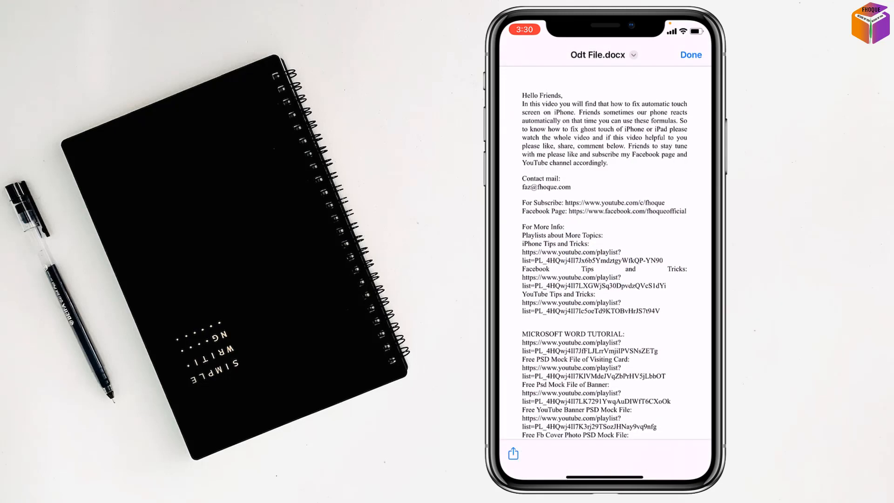
{"action": "scroll", "scroll_direction": "down", "scroll_amount": 3}
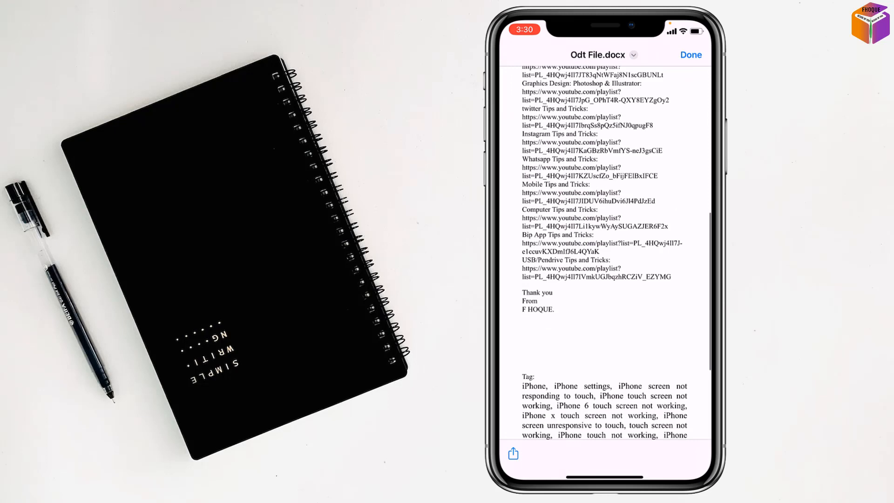